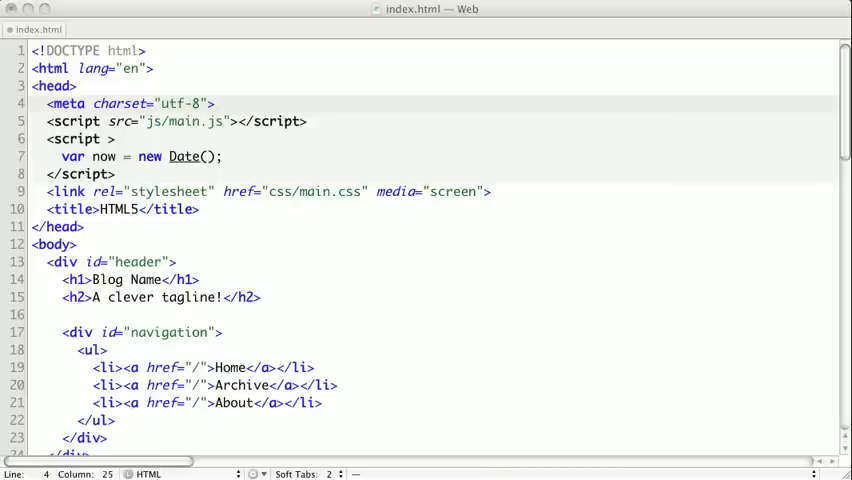
pyautogui.moveTo(149, 352)
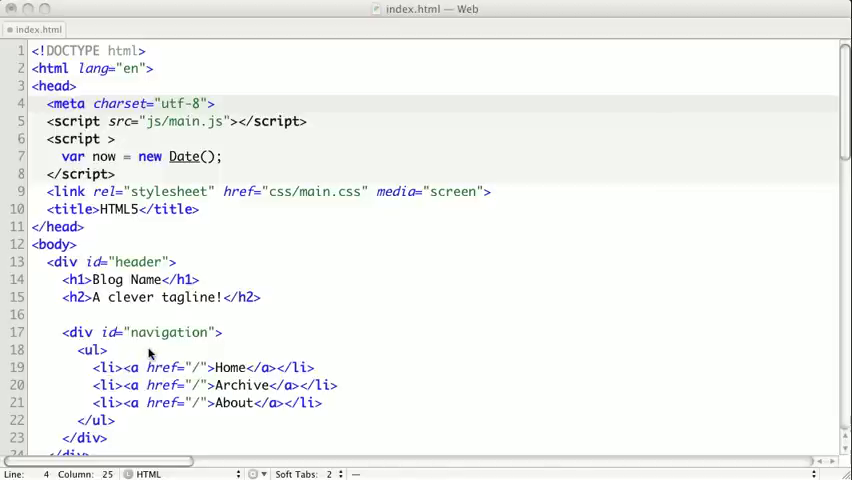
pyautogui.moveTo(131, 358)
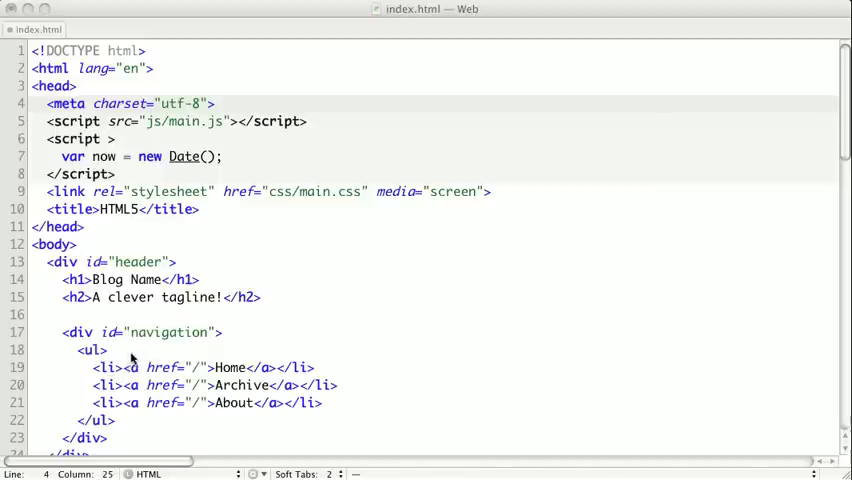
# Retag <div class="post"> and its closing </div> as an article element
pyautogui.scroll(-3)
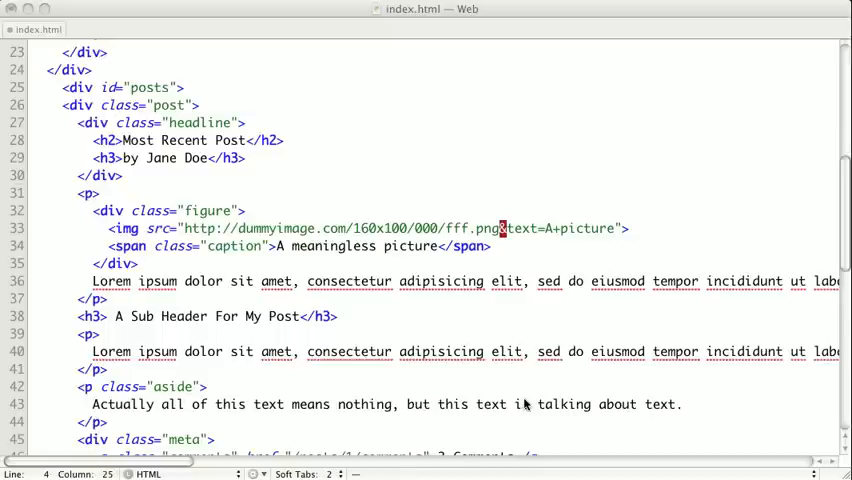
pyautogui.moveTo(103, 331)
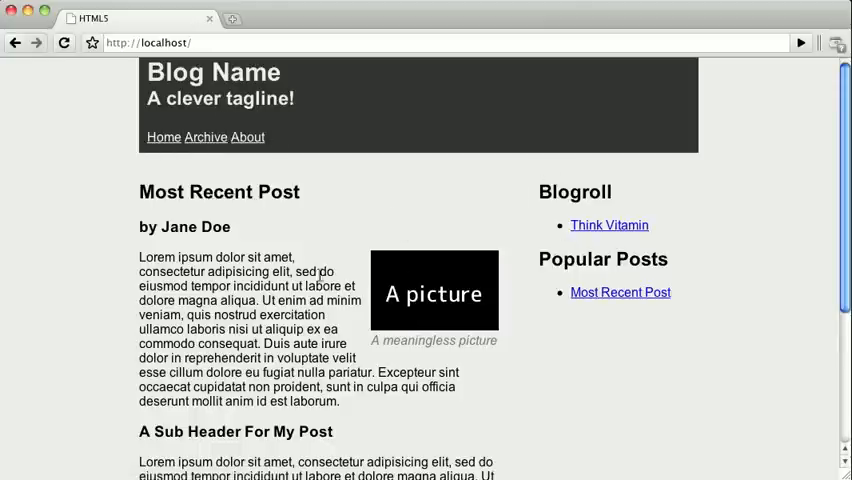
pyautogui.scroll(-3)
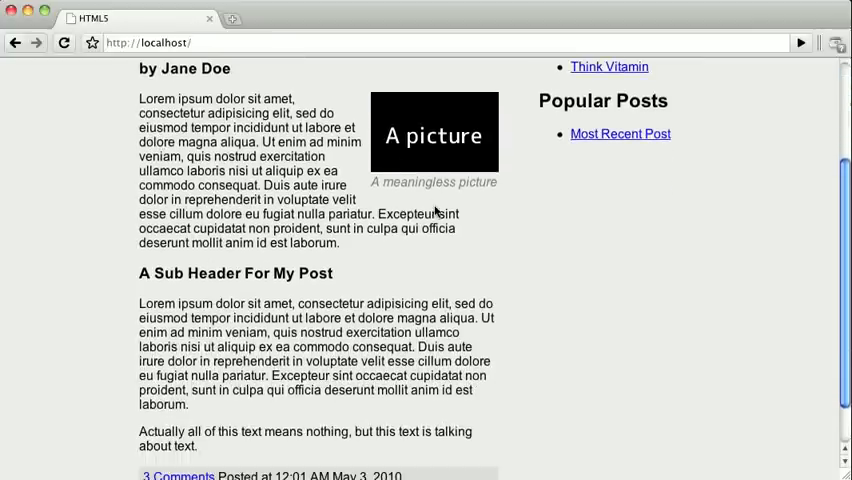
pyautogui.scroll(-3)
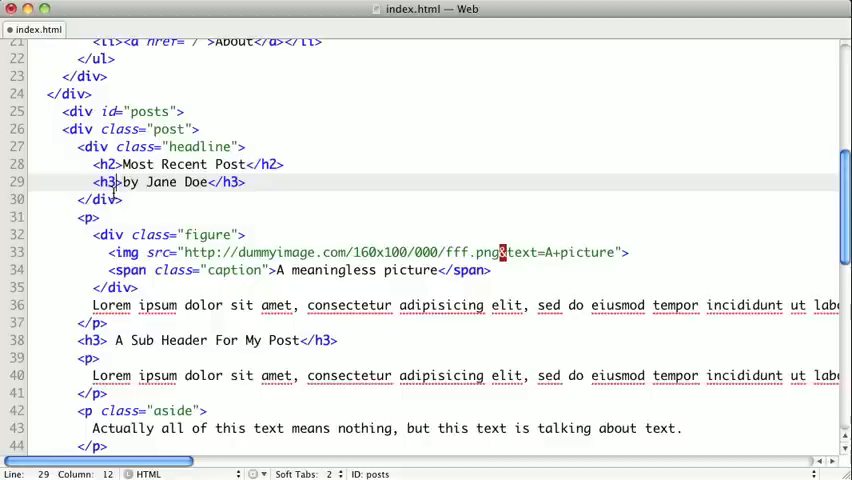
pyautogui.scroll(-3)
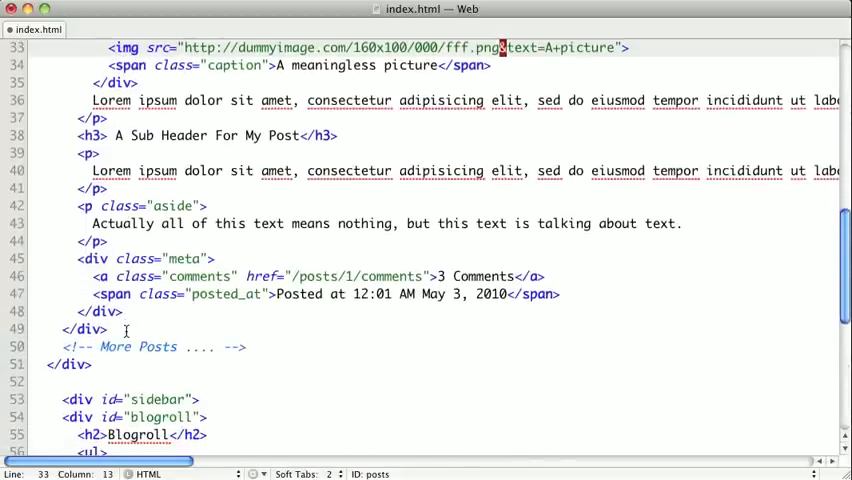
pyautogui.scroll(-3)
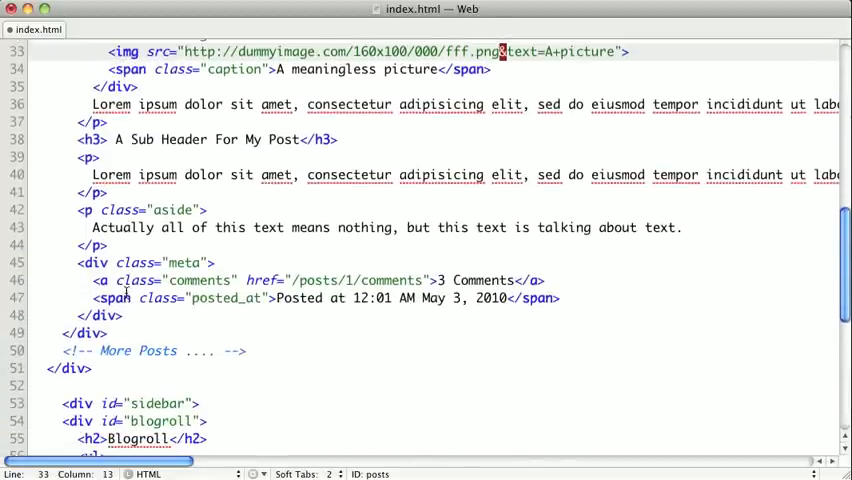
pyautogui.scroll(3)
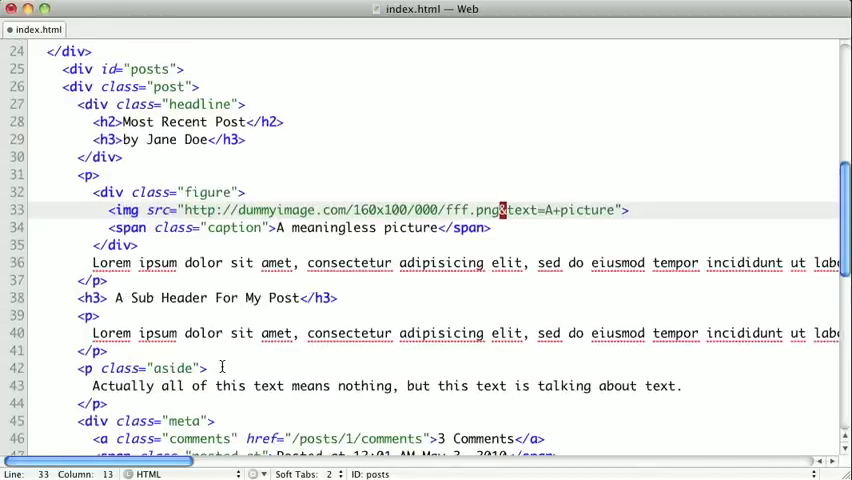
pyautogui.moveTo(175, 402)
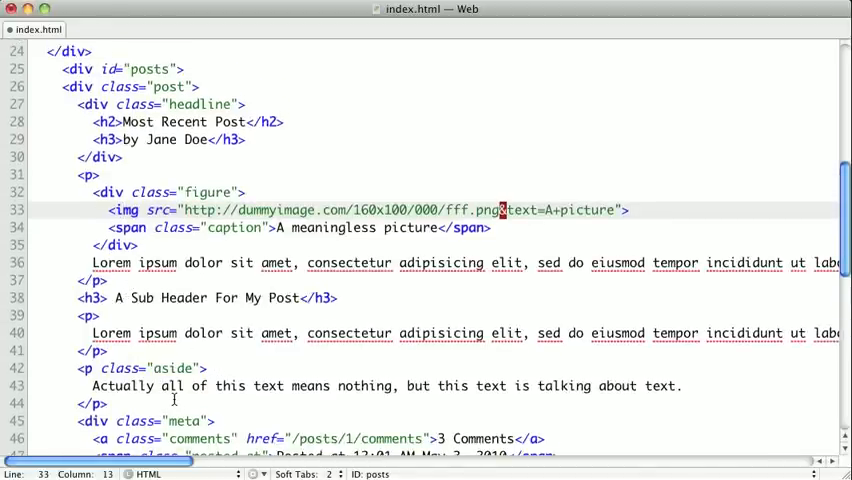
pyautogui.scroll(3)
pyautogui.write('article')
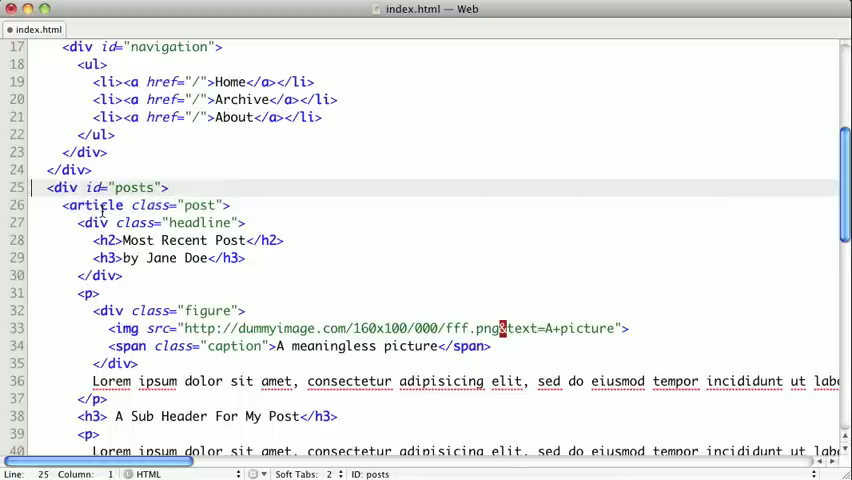
pyautogui.scroll(-3)
pyautogui.write('</arti')
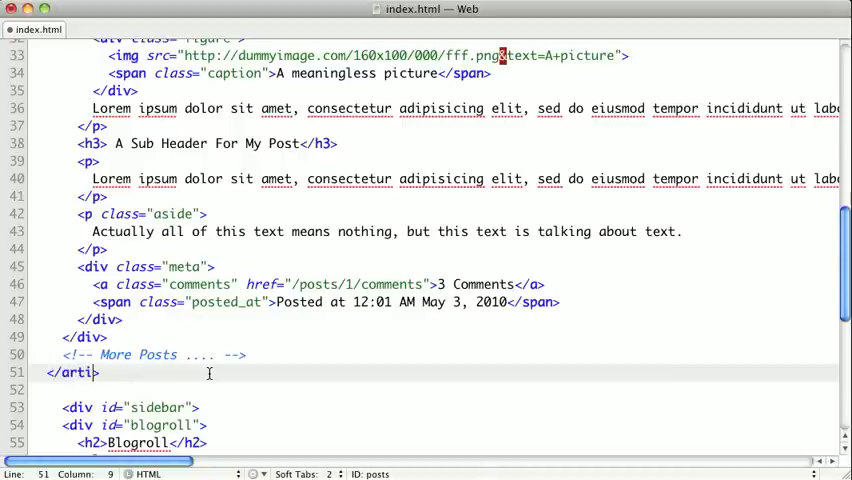
pyautogui.write('cle>')
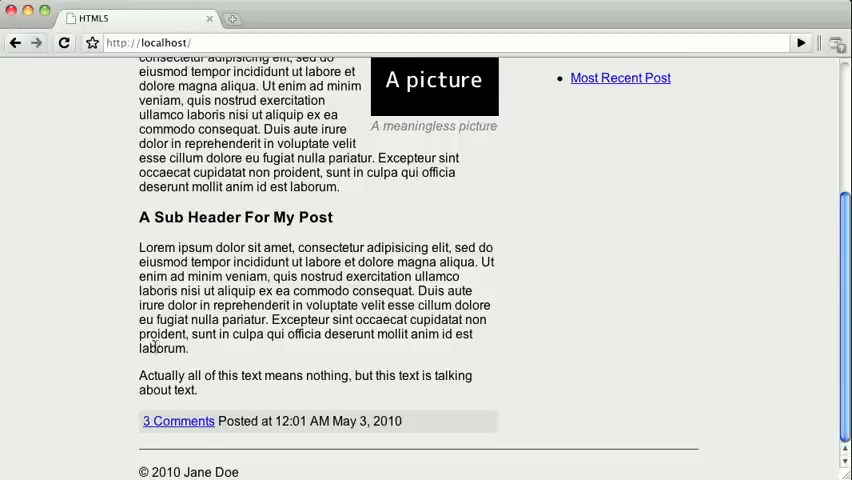
pyautogui.scroll(3)
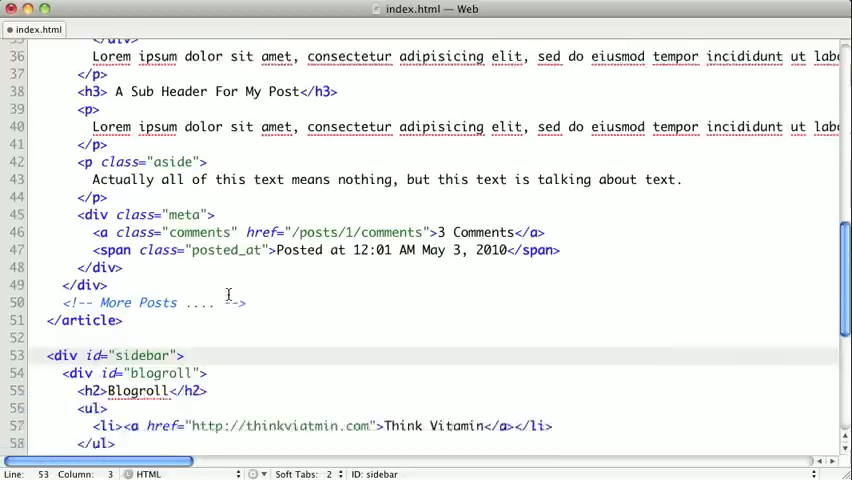
# Change the blogroll and popular_posts div tags to article tags, opening and closing
pyautogui.scroll(-3)
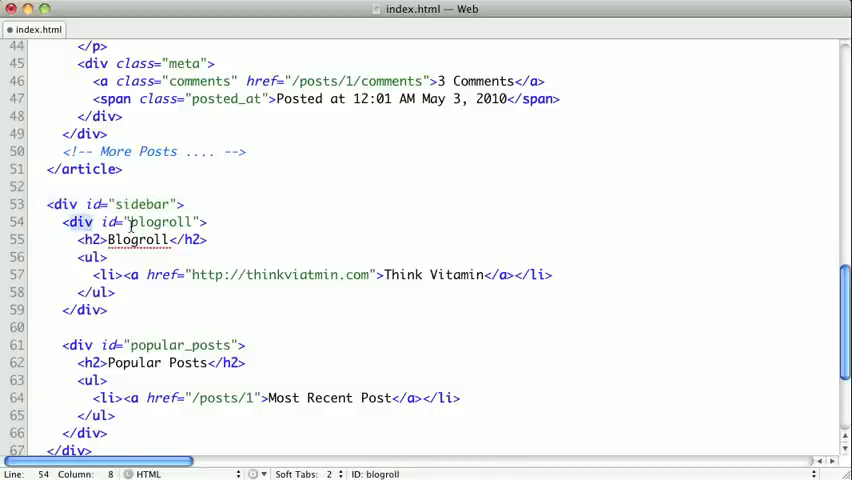
pyautogui.write('article')
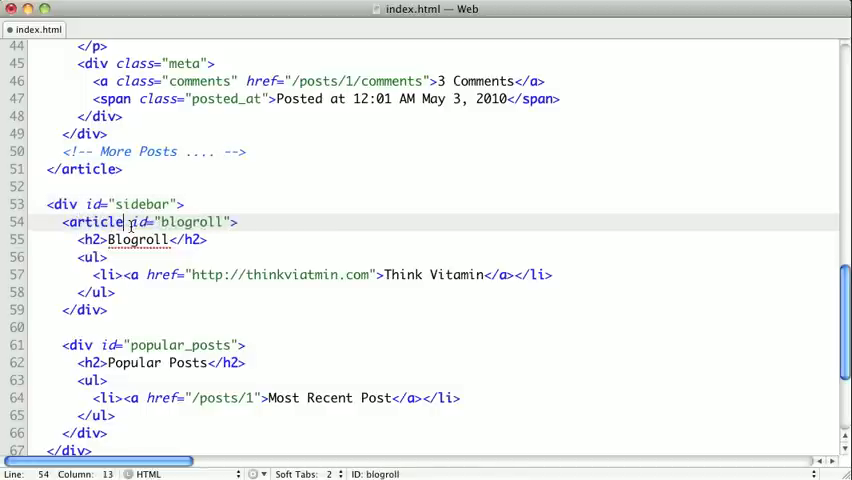
pyautogui.click(100, 310)
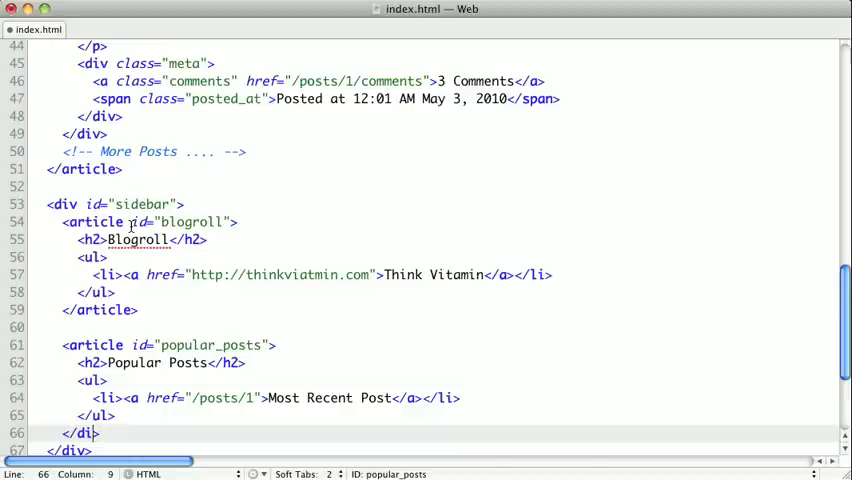
pyautogui.write('article>')
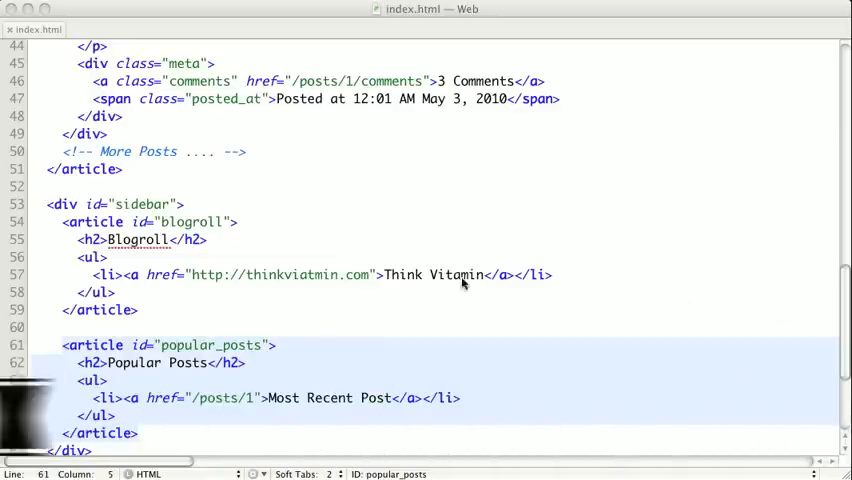
# Wrap the figure paragraph and the h3 sub-header block each in section tags
pyautogui.scroll(3)
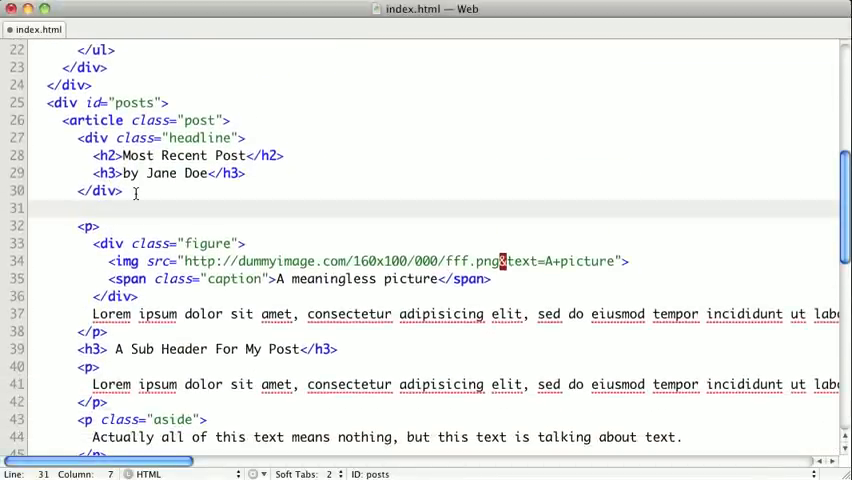
pyautogui.write('<section>')
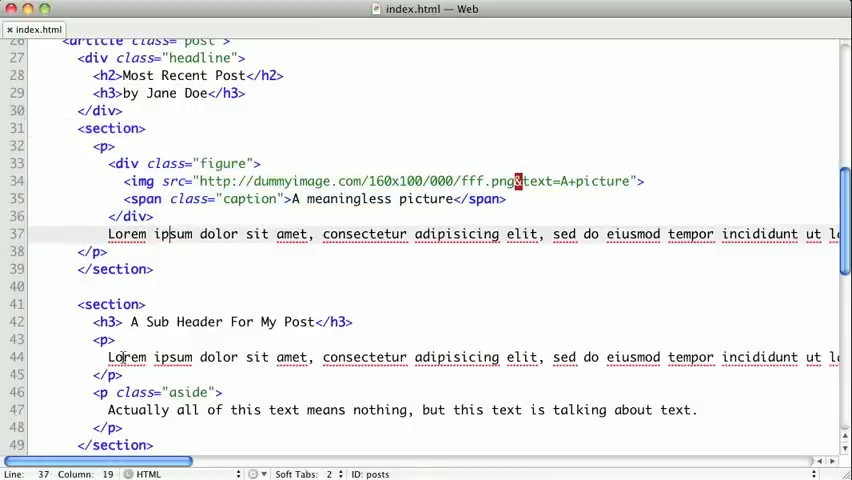
pyautogui.scroll(-3)
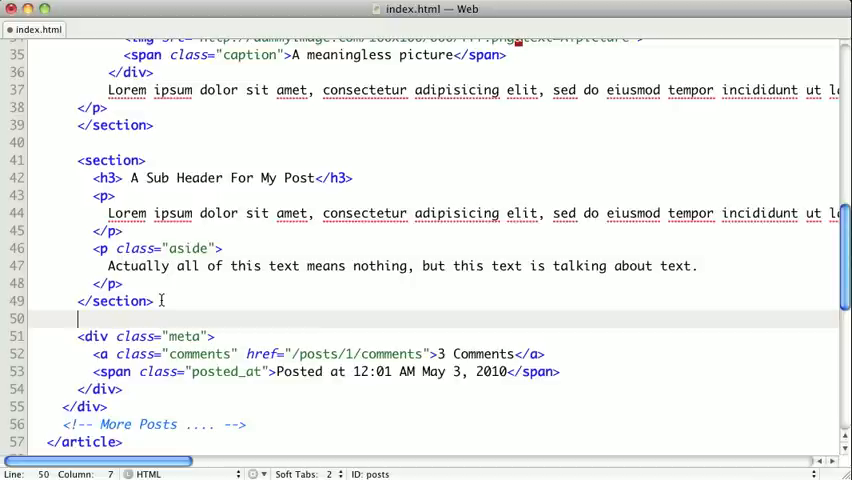
pyautogui.scroll(3)
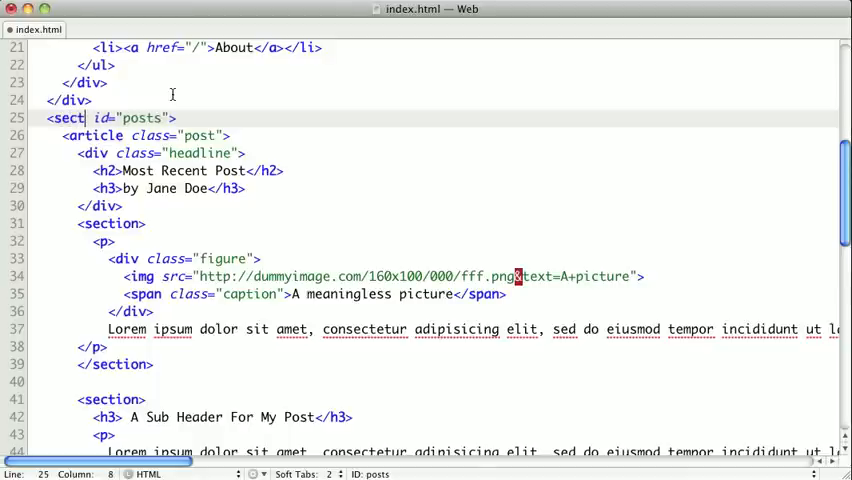
# Rename <div id="posts"> and its closing tag to section
pyautogui.write('ion')
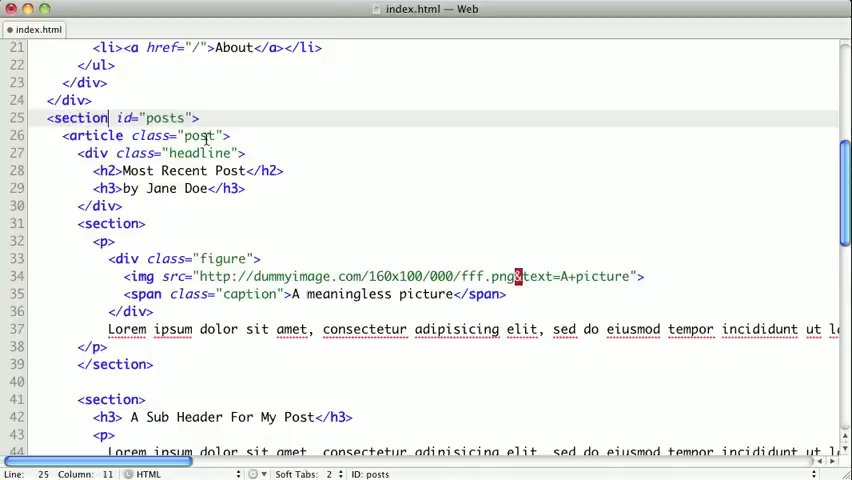
pyautogui.scroll(-3)
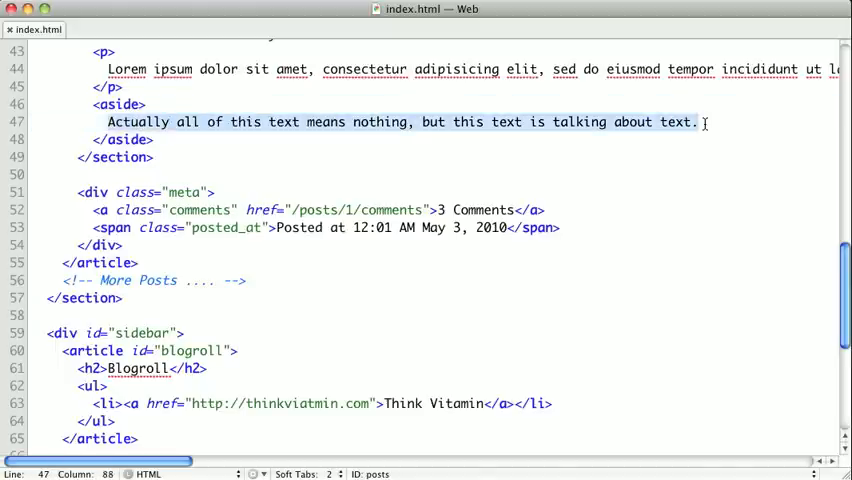
# Scroll through the markup from the side-note paragraph down to the sidebar container
pyautogui.scroll(3)
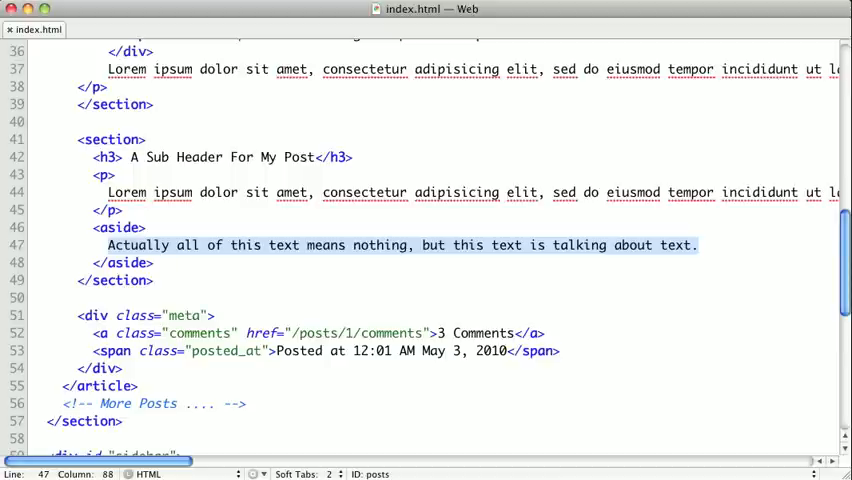
pyautogui.scroll(-3)
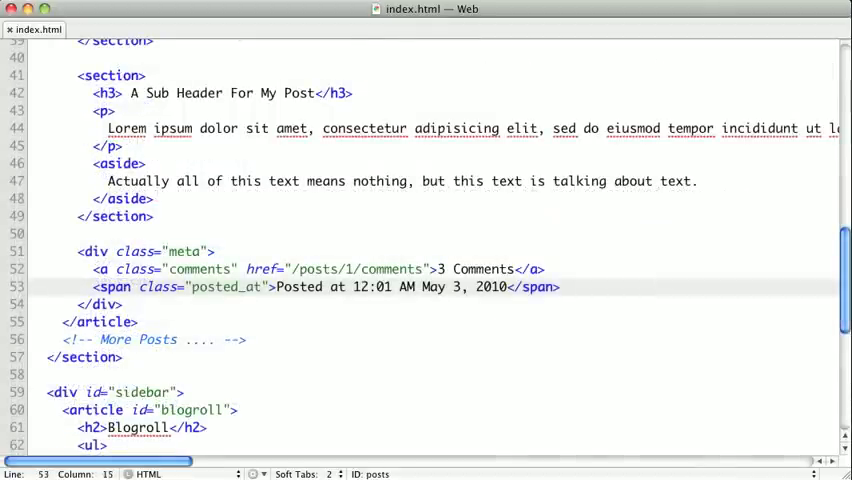
pyautogui.moveTo(594, 368)
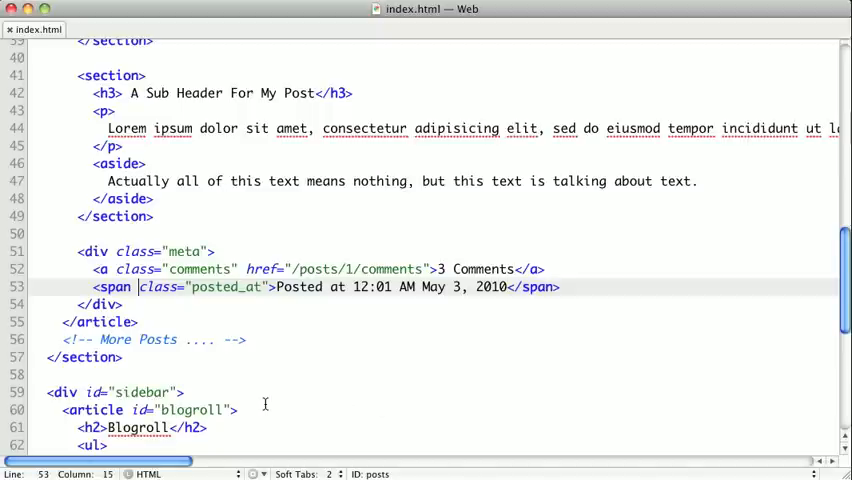
pyautogui.scroll(-3)
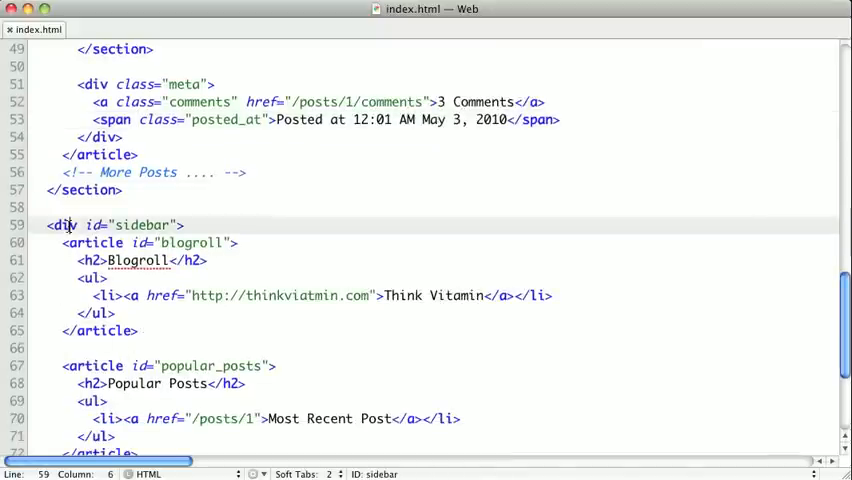
# Retag <div id="sidebar"> and its closing </div> as aside
pyautogui.write('asid')
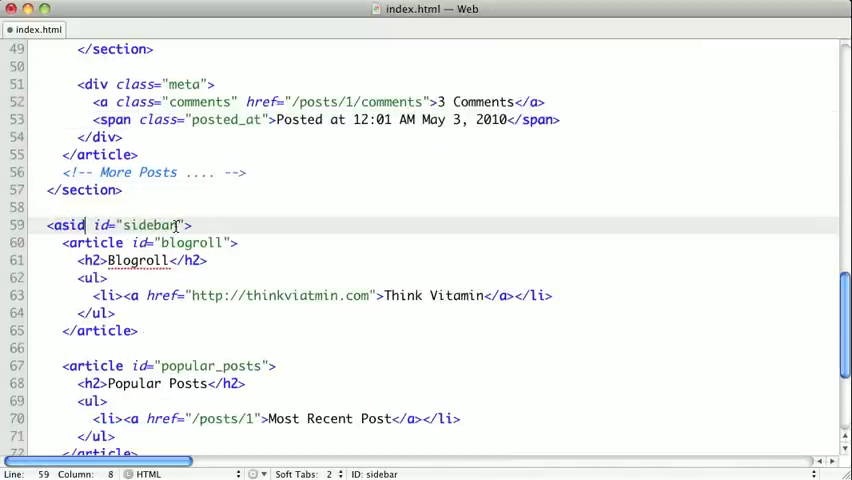
pyautogui.scroll(-3)
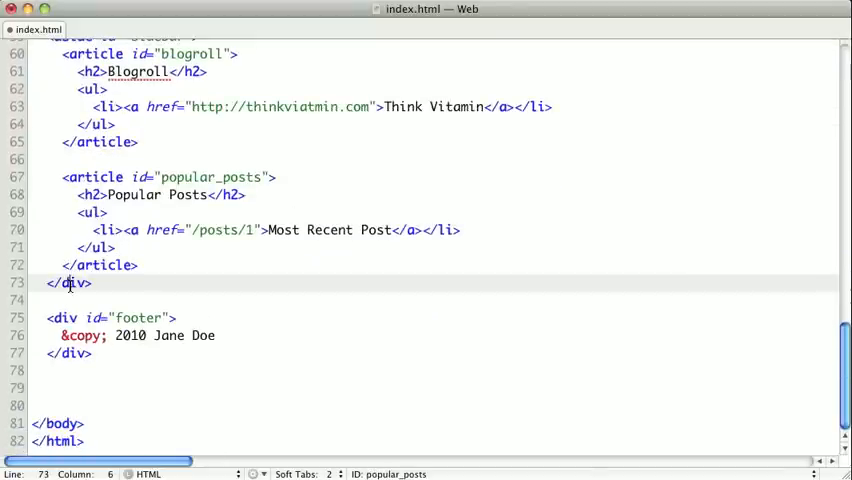
pyautogui.write('aside')
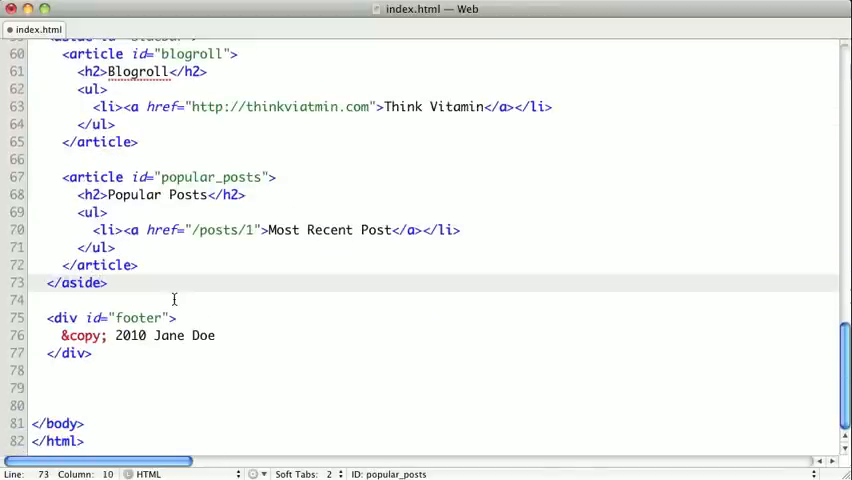
pyautogui.scroll(3)
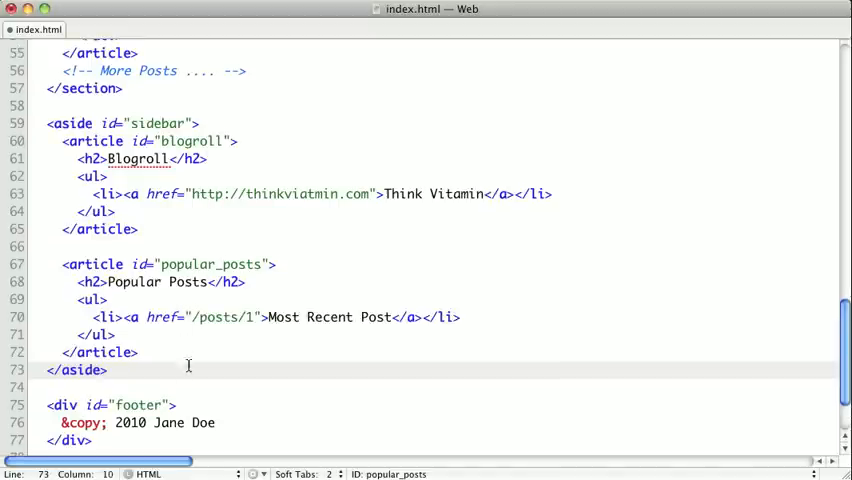